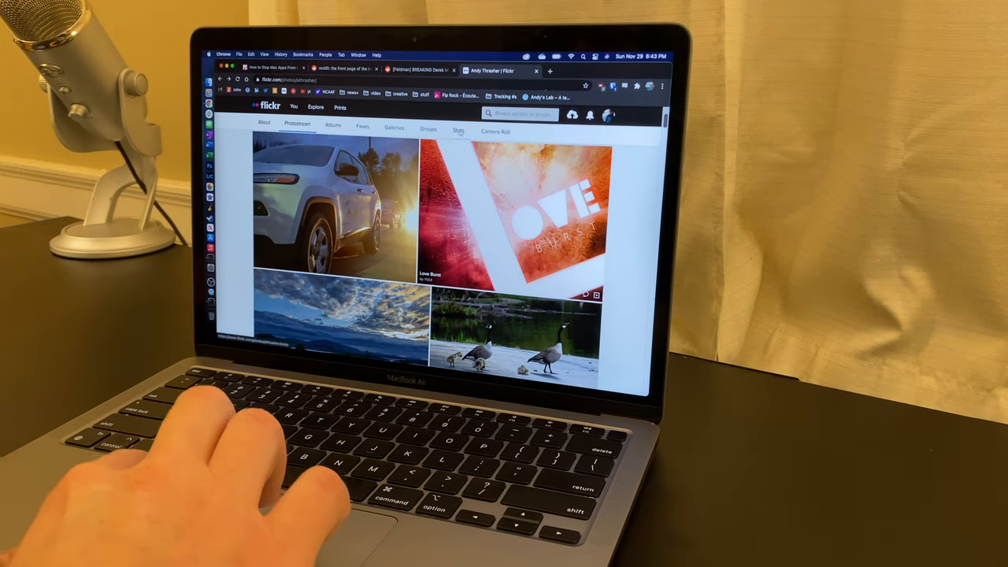
# - Open The Verge's article on Darth Vader actor David Prowse dying at 85
pyautogui.click(272, 70)
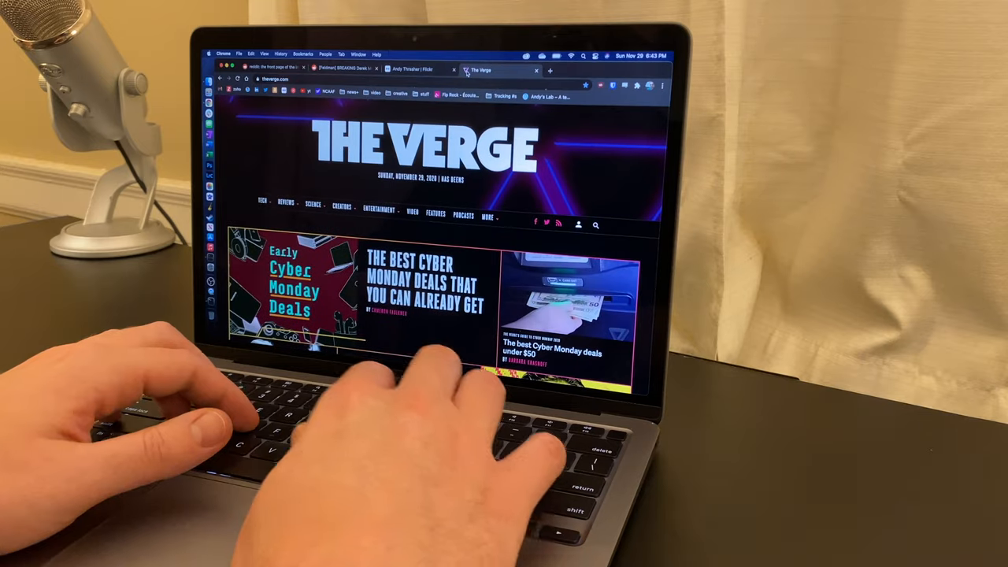
pyautogui.scroll(-3)
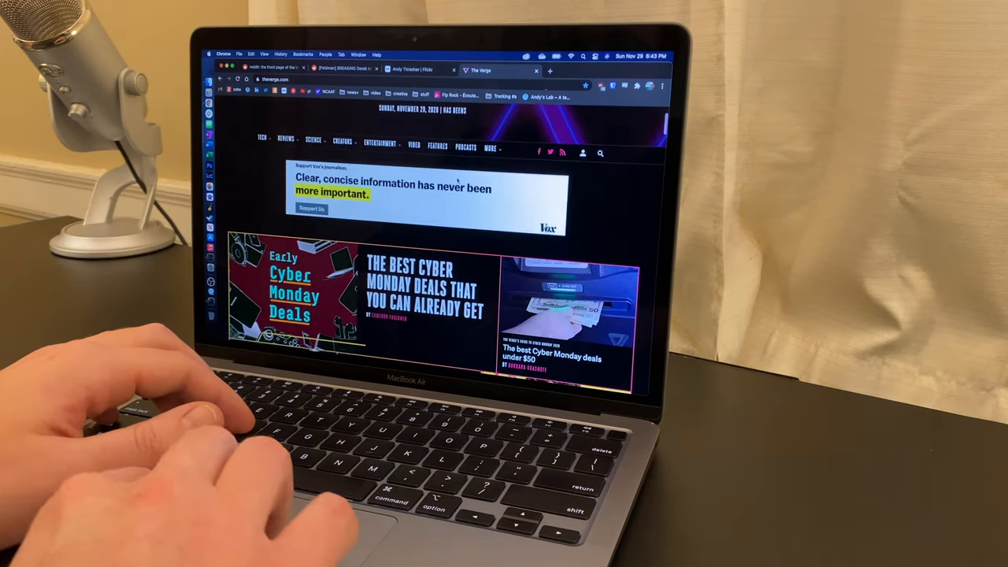
pyautogui.scroll(-3)
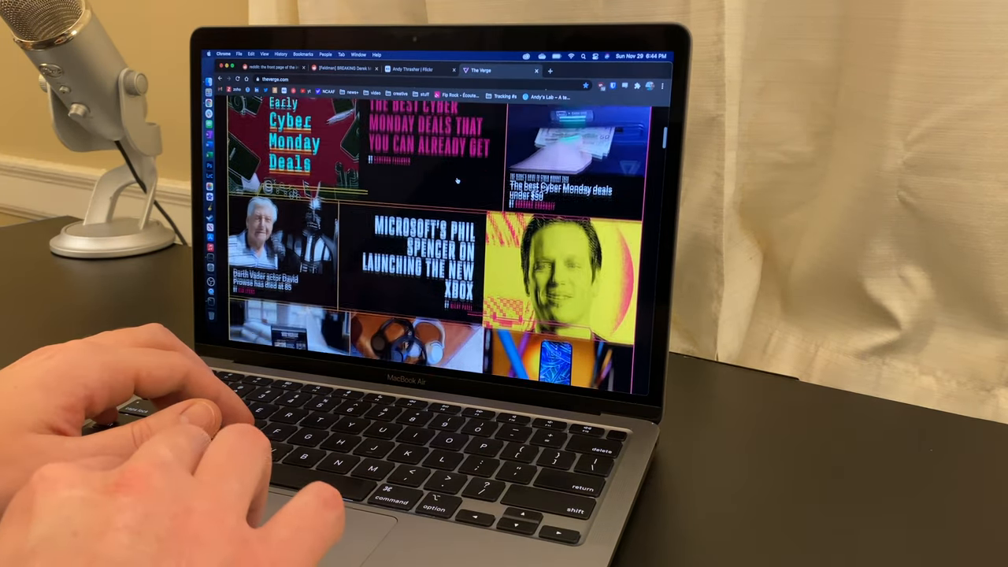
pyautogui.scroll(-3)
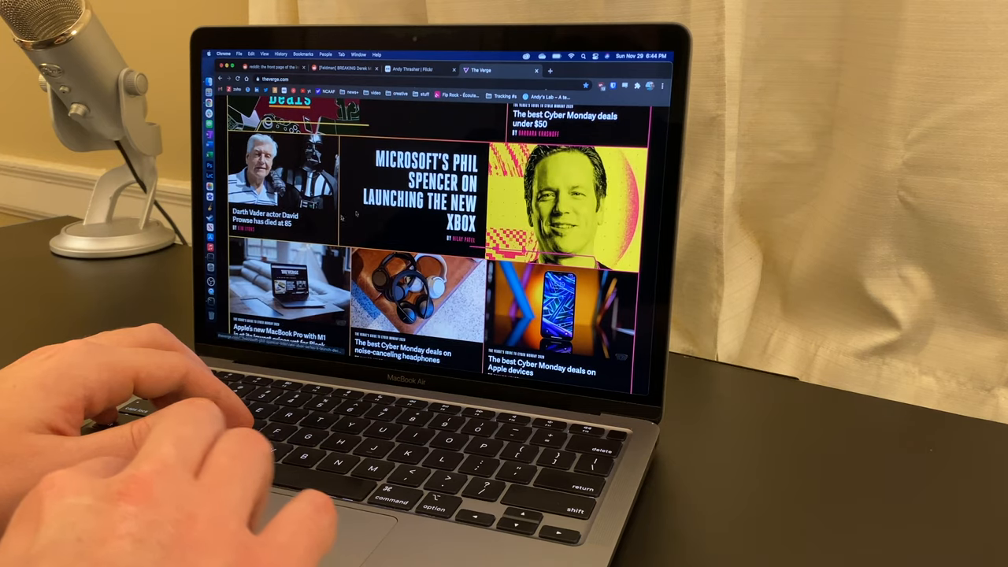
pyautogui.click(272, 222)
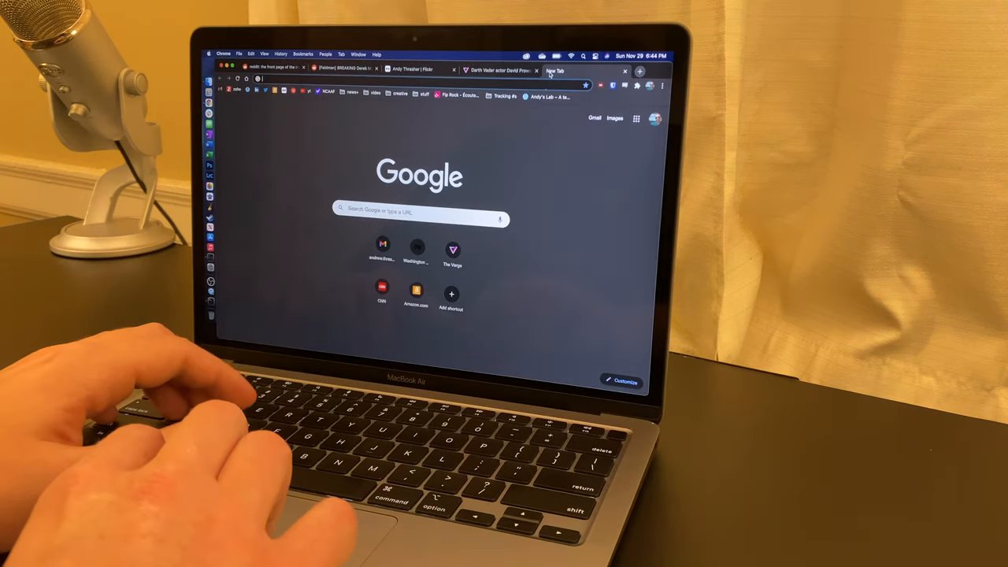
# - Enter 'darth' into the Google search box in a new tab
pyautogui.write('darth')
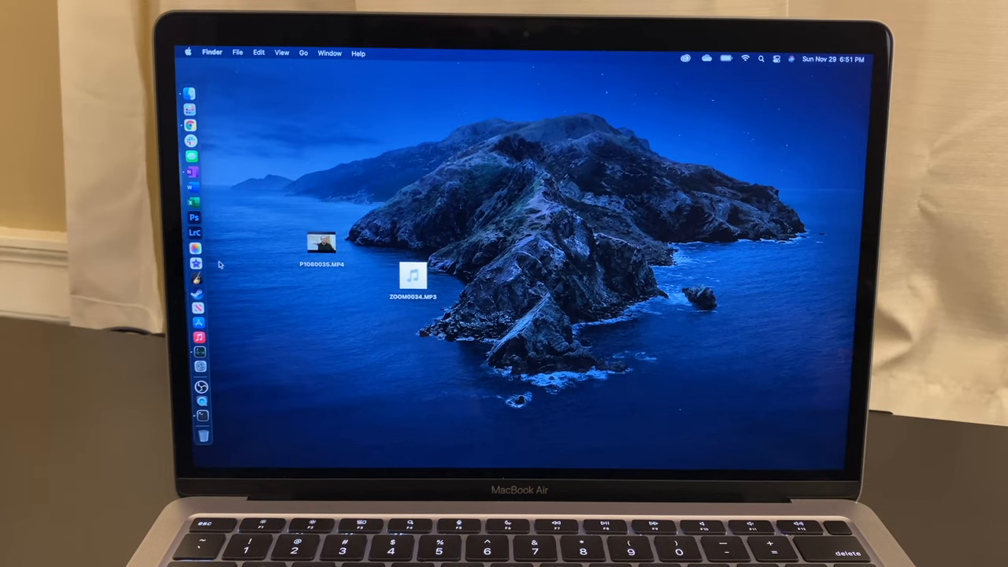
pyautogui.moveTo(199, 264)
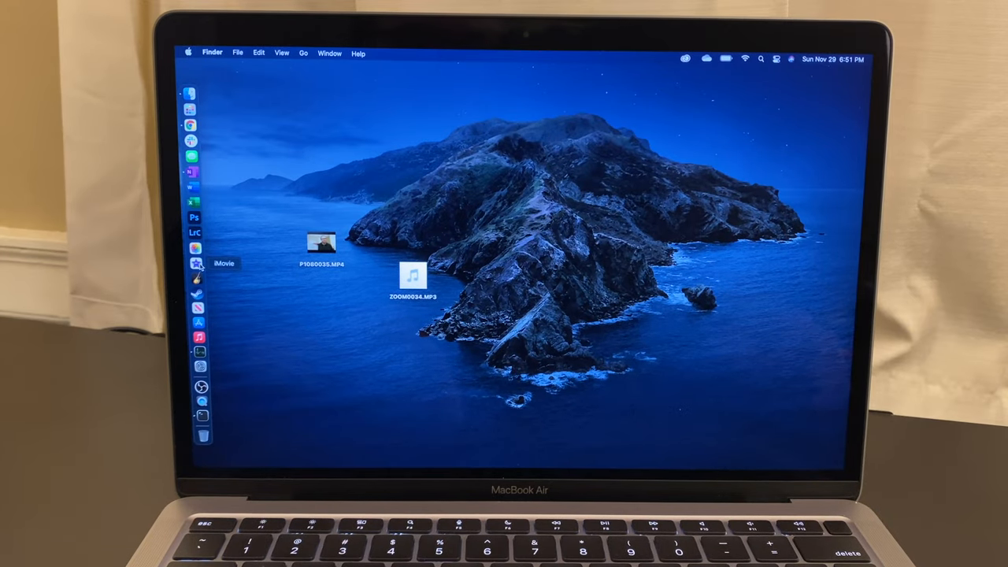
# - Launch iMovie from the Dock
pyautogui.click(199, 264)
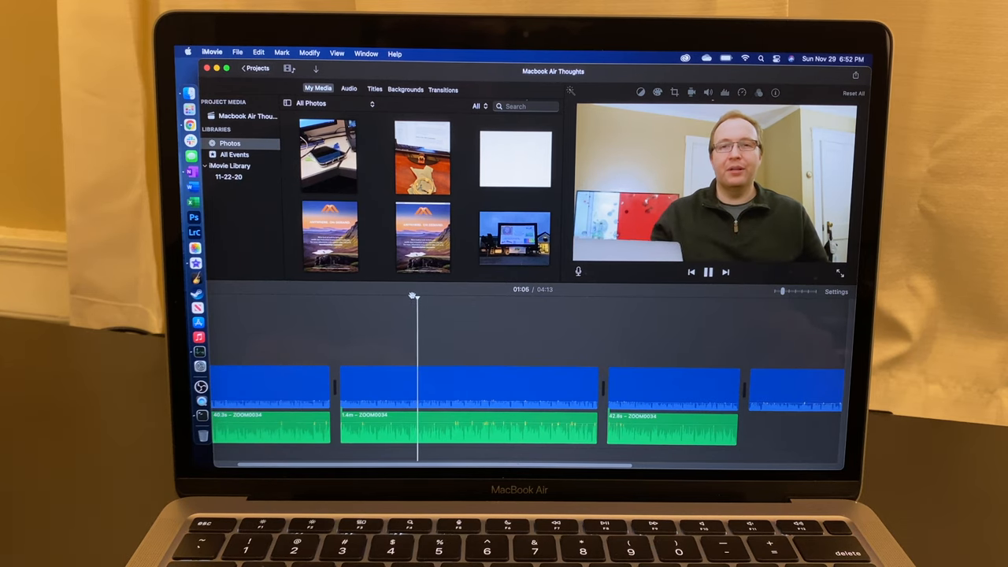
# - Pause playback of the Macbook Air Thoughts project about a minute in
pyautogui.click(707, 272)
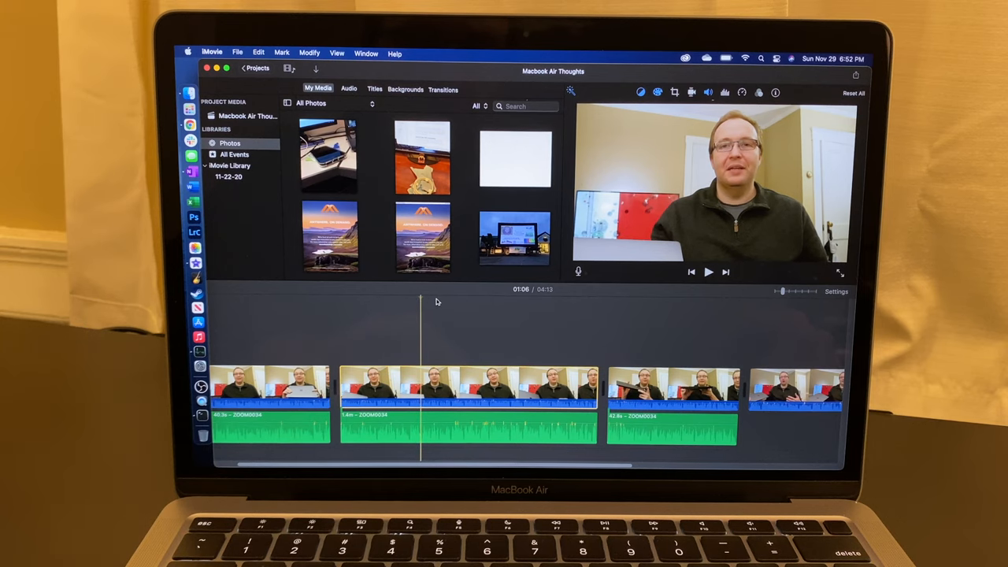
pyautogui.moveTo(432, 302)
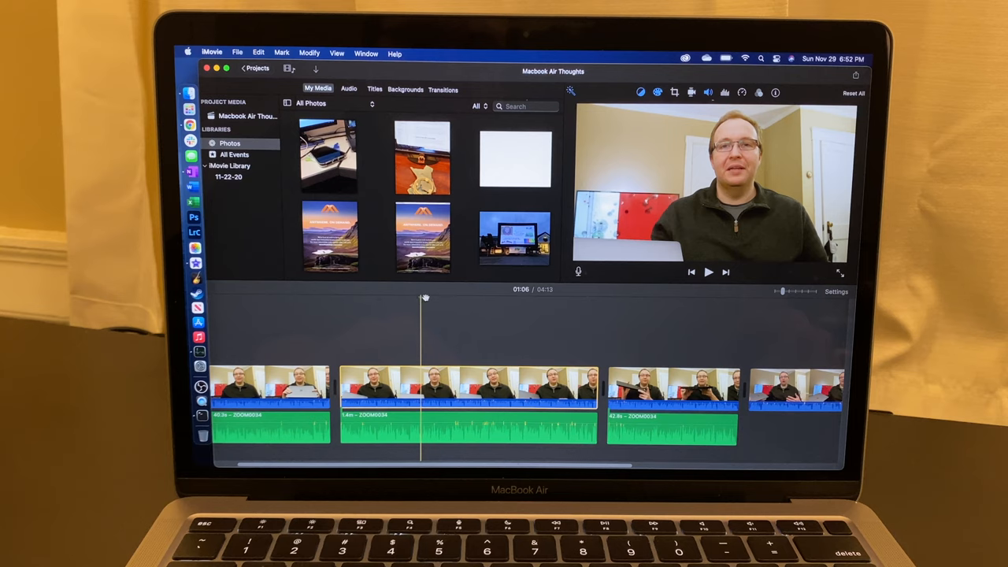
pyautogui.moveTo(419, 298)
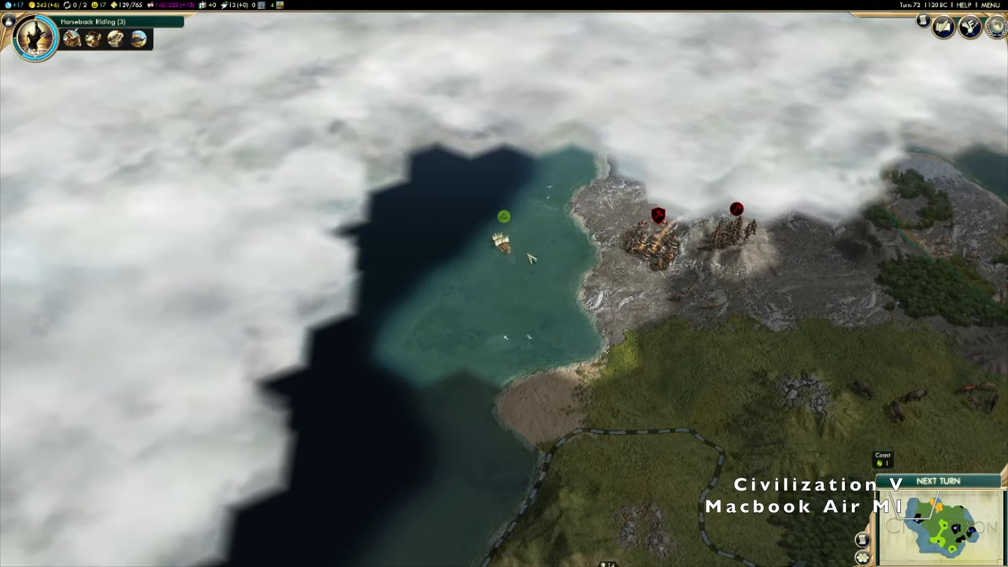
# - Advance Civilization V to the next turn and dismiss the Sidon meeting notice
pyautogui.click(939, 480)
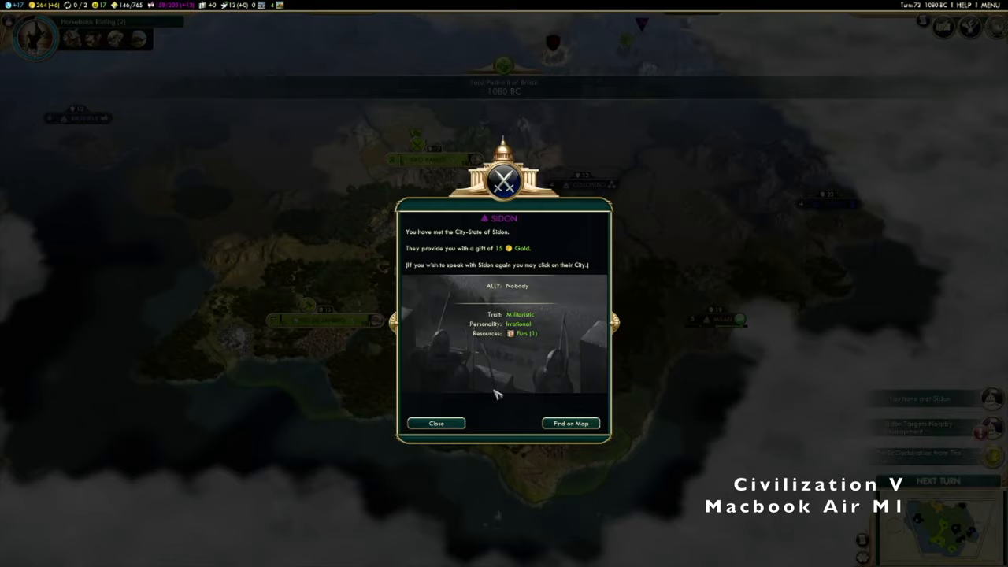
pyautogui.moveTo(456, 423)
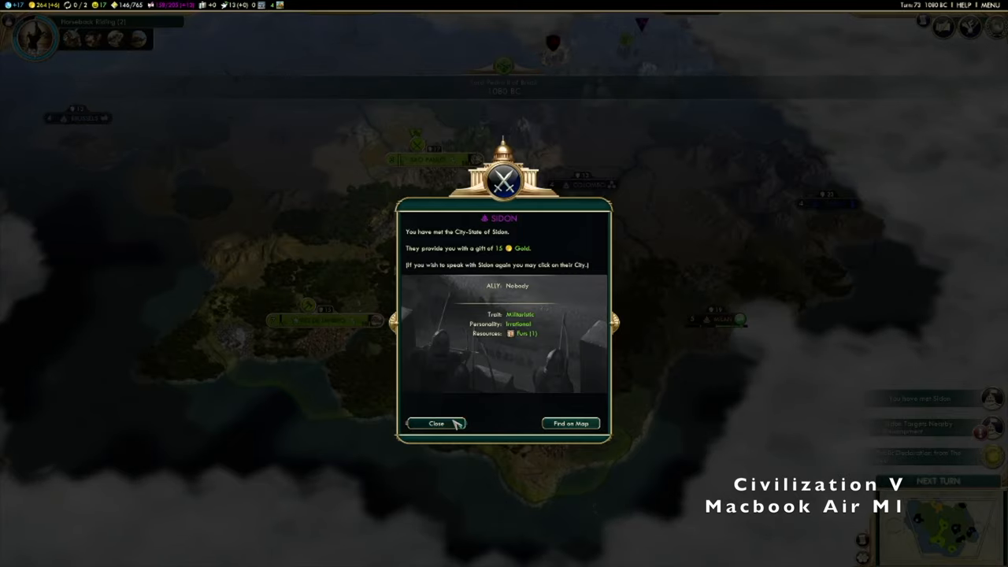
pyautogui.click(435, 423)
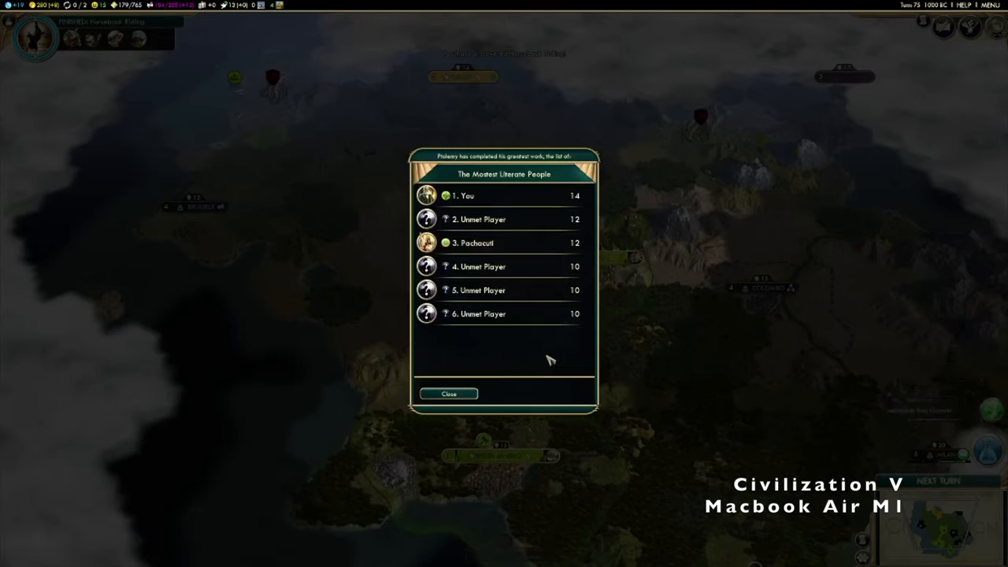
pyautogui.moveTo(488, 403)
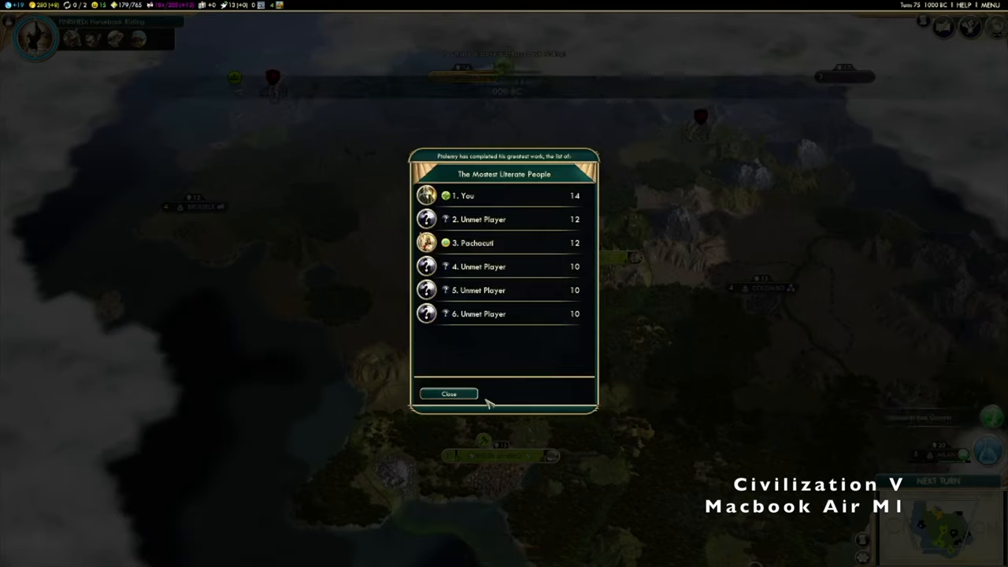
# - Dismiss the literacy ranking and Horseback Riding research popups
pyautogui.click(448, 394)
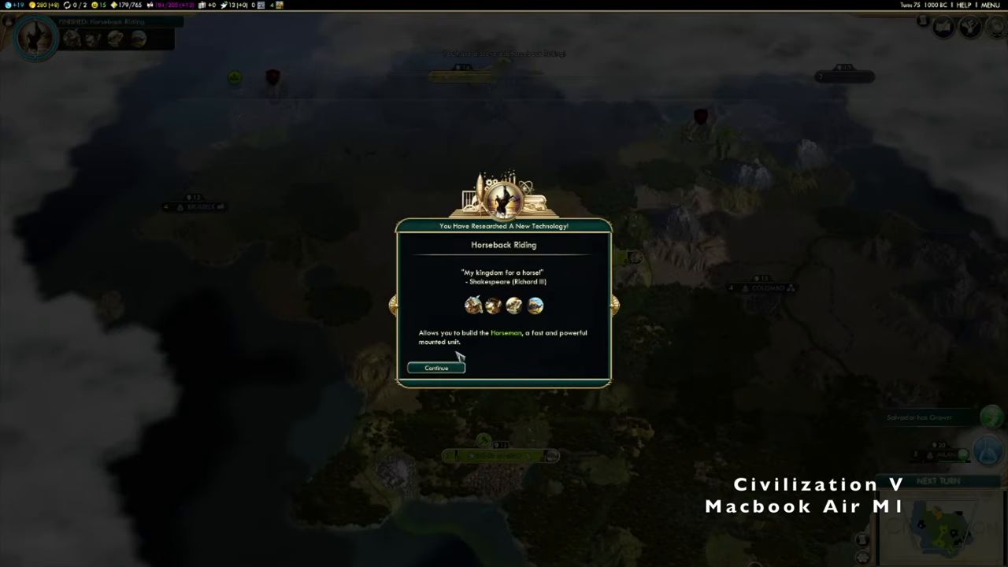
pyautogui.click(435, 368)
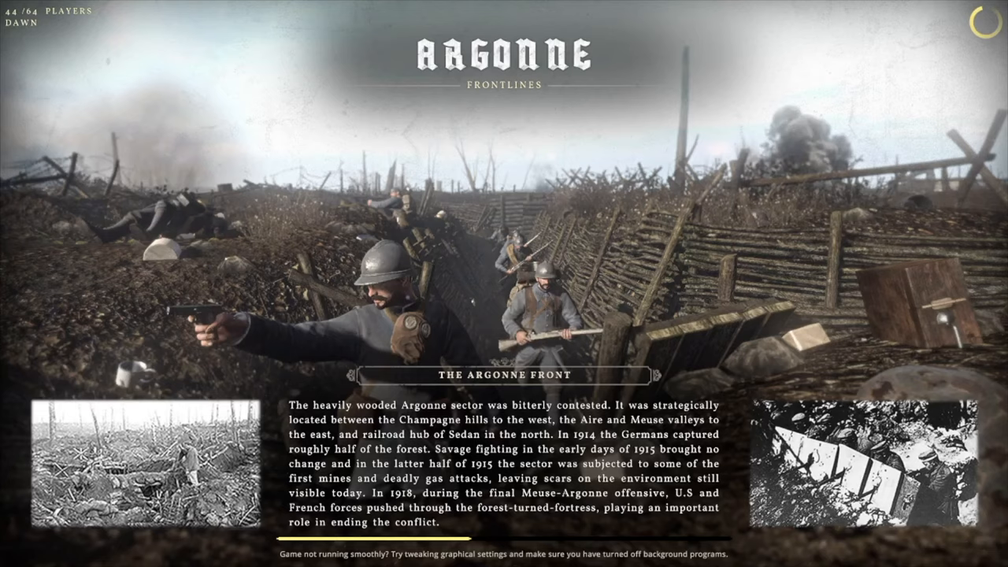
pyautogui.moveTo(505, 287)
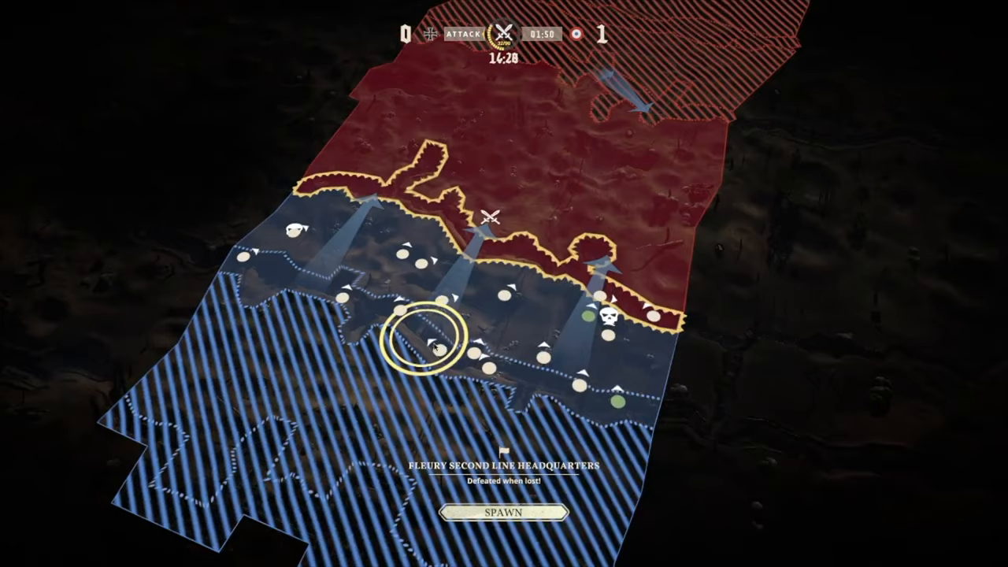
# - Choose a spawn point on the Verdun battle map
pyautogui.click(504, 511)
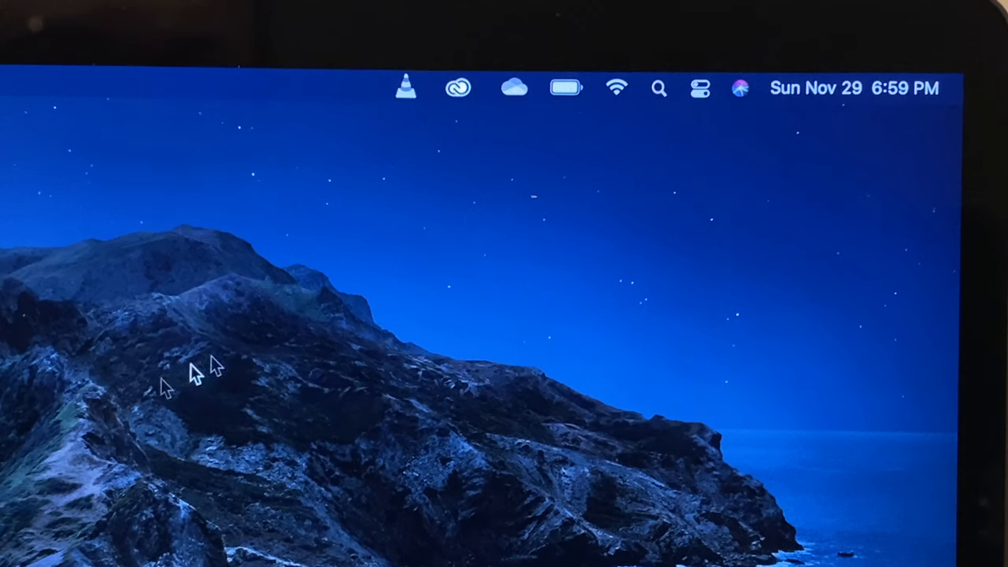
pyautogui.click(565, 87)
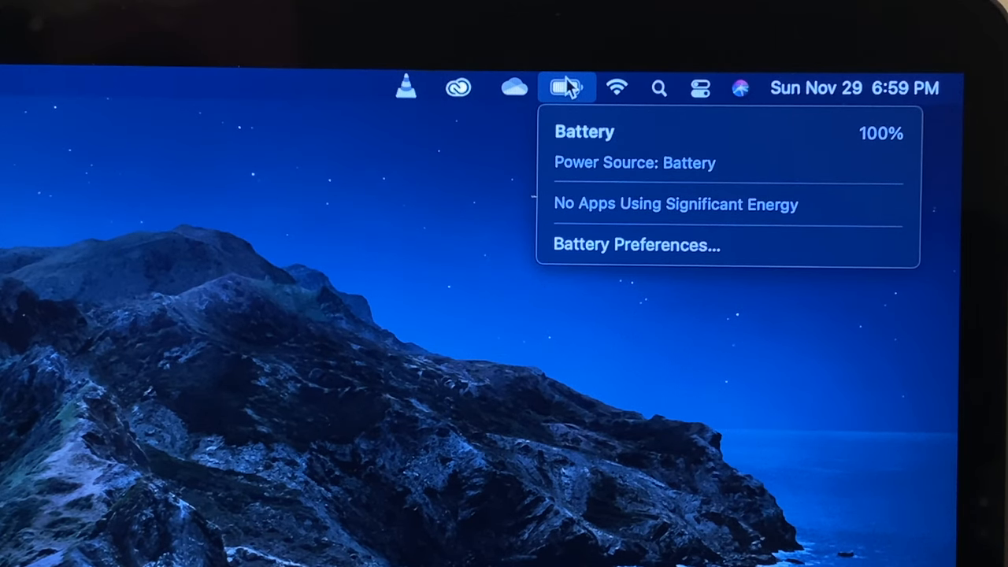
pyautogui.moveTo(269, 366)
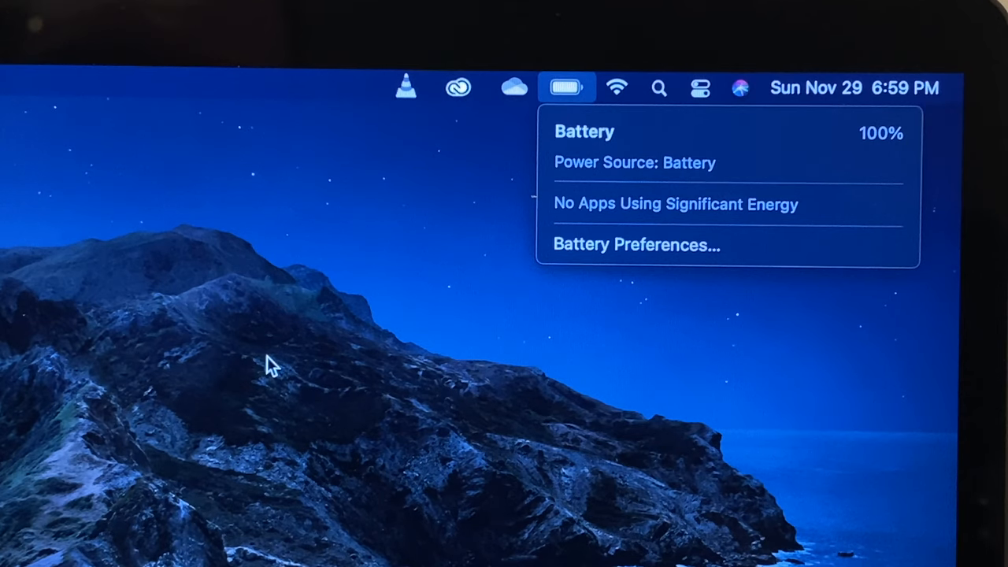
pyautogui.click(568, 88)
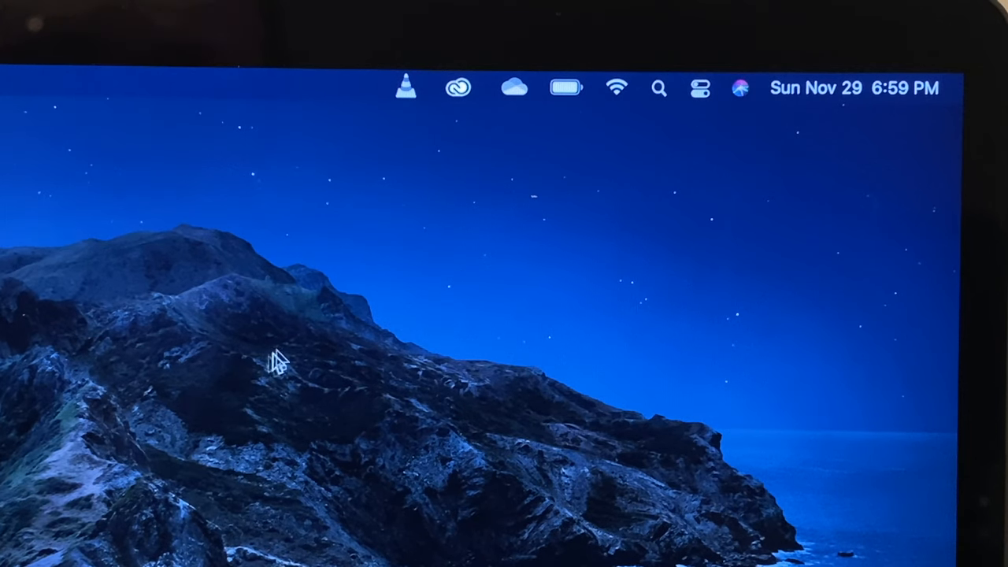
pyautogui.click(565, 88)
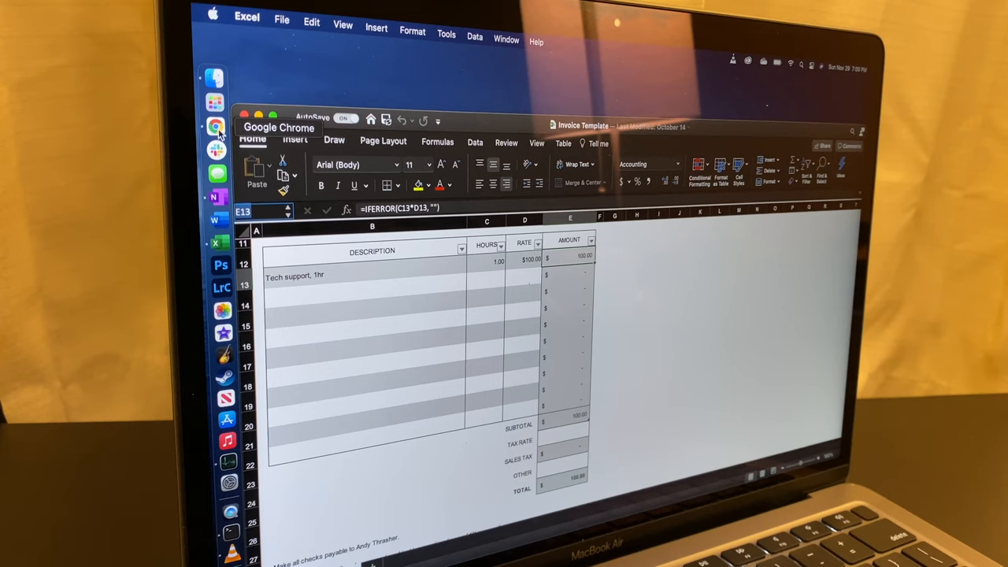
# - Bring Chrome to the front and load The New York Times from the news bookmarks
pyautogui.click(217, 127)
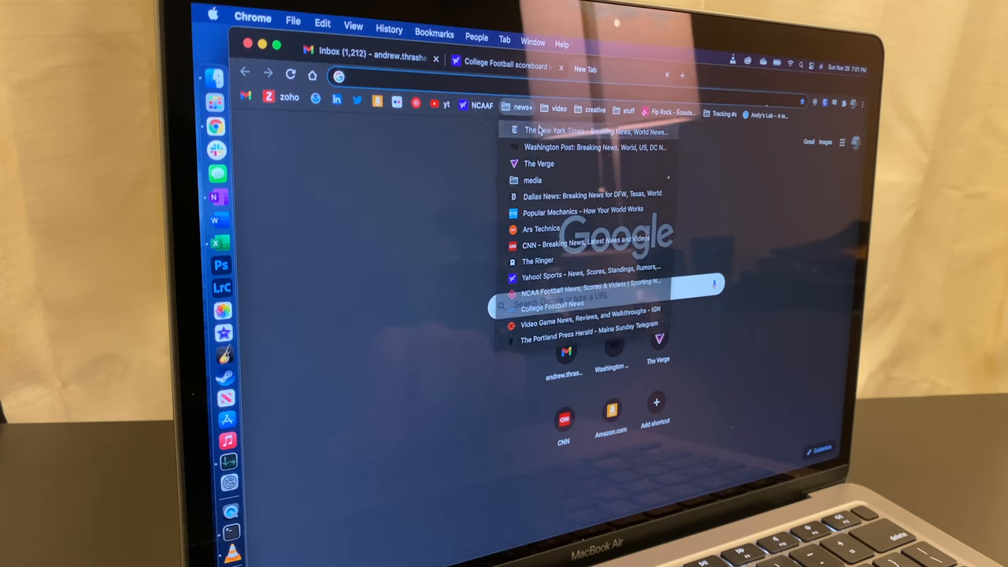
pyautogui.click(557, 130)
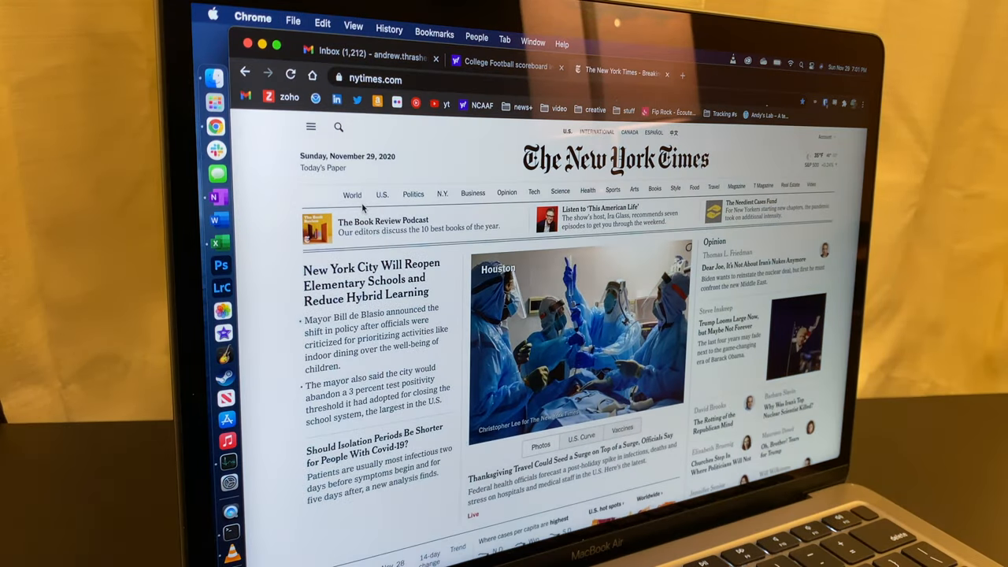
pyautogui.moveTo(223, 265)
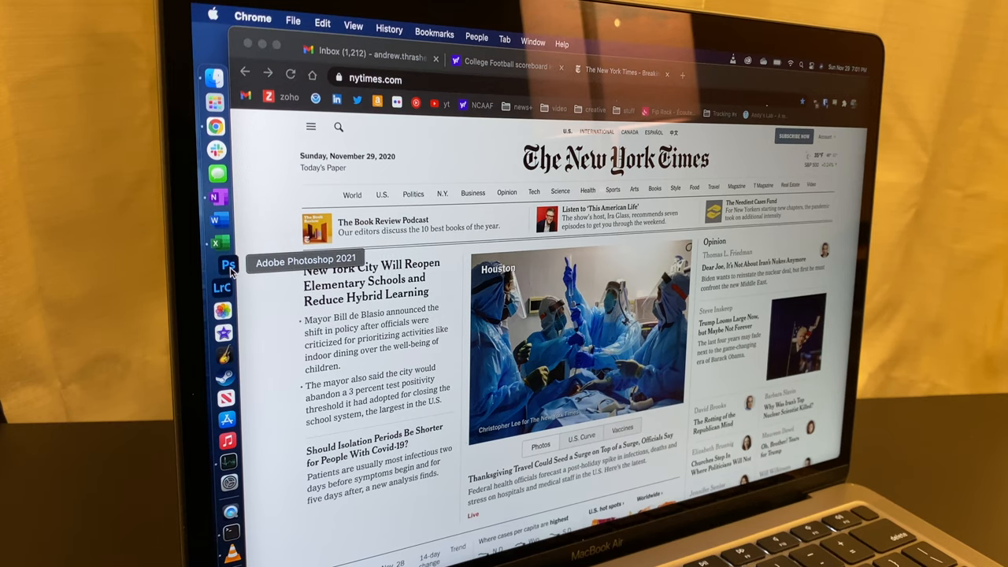
# - Launch Photoshop and open Hot Wet Water Droplets.psd from the Recent files
pyautogui.click(229, 265)
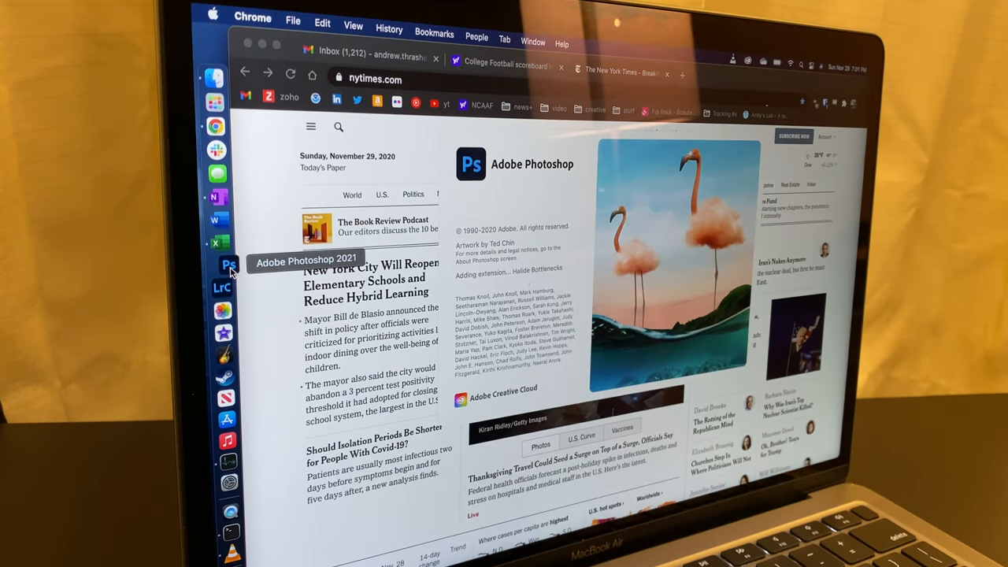
pyautogui.click(229, 265)
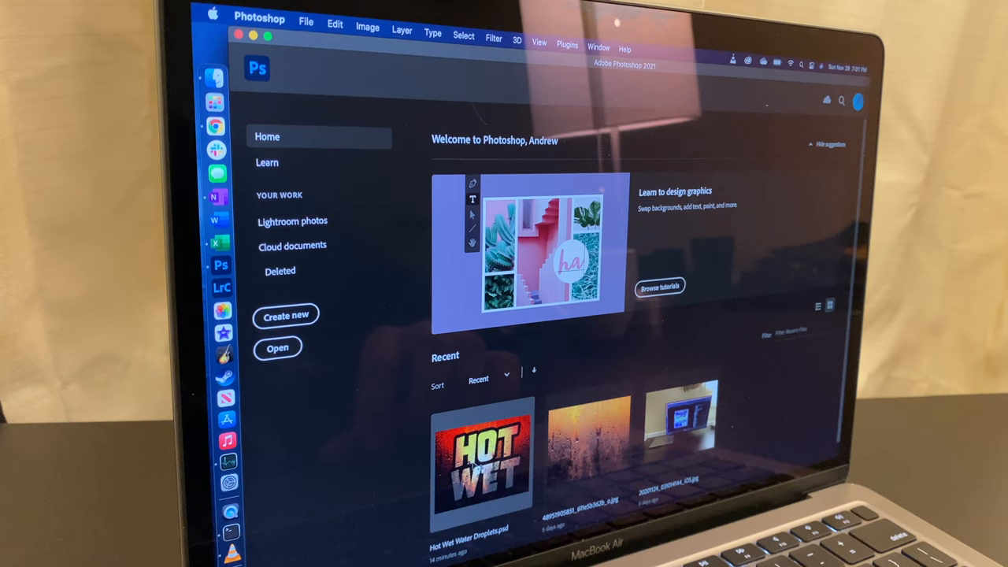
pyautogui.doubleClick(481, 457)
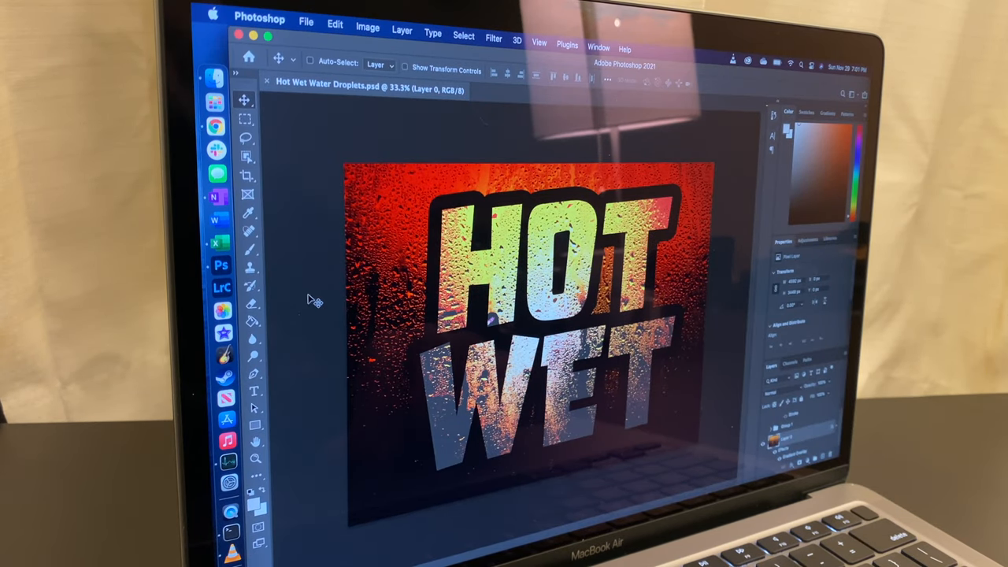
pyautogui.moveTo(223, 285)
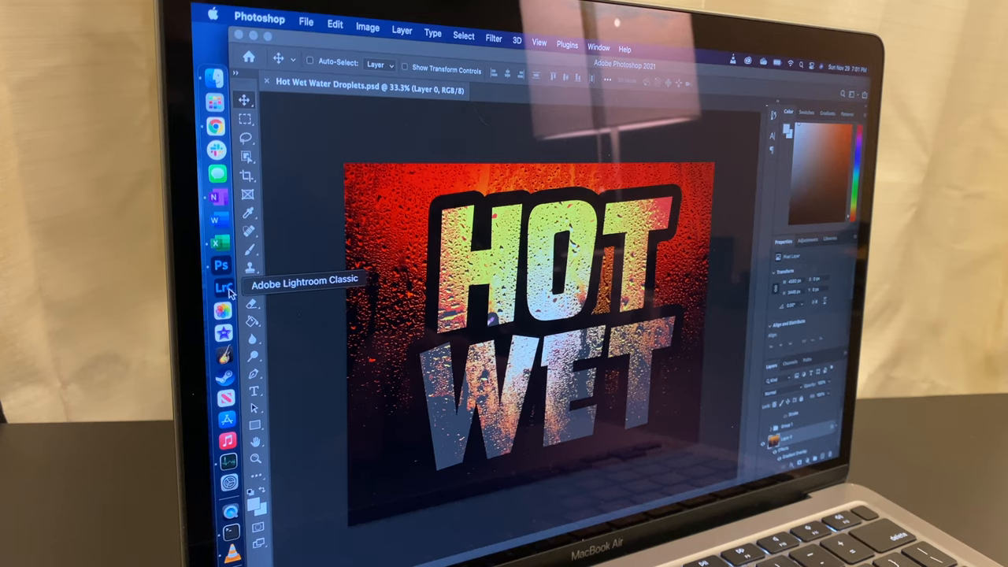
# - Launch Lightroom Classic, permanently disable the feedback survey, and start cropping the white SUV photo
pyautogui.click(221, 287)
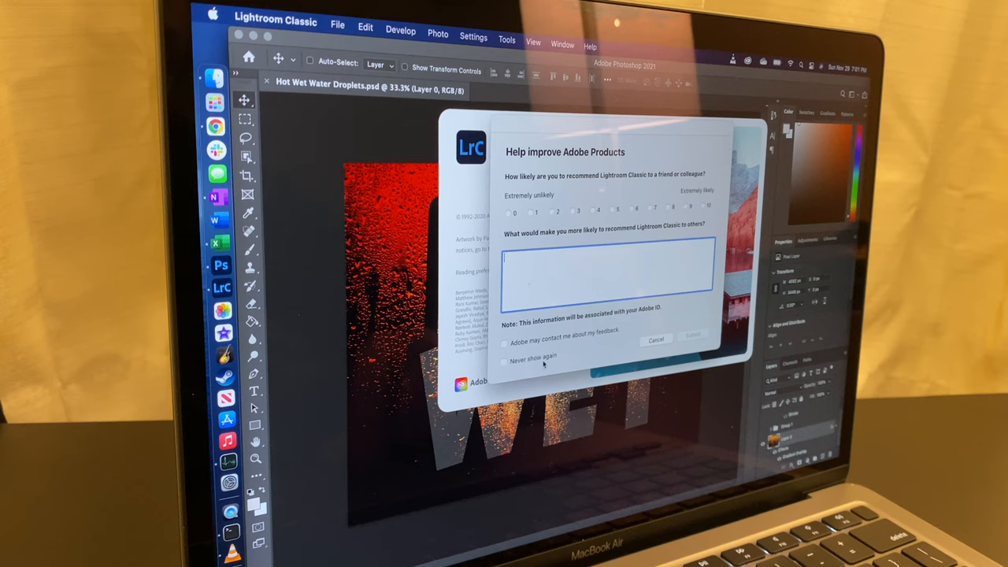
pyautogui.click(504, 361)
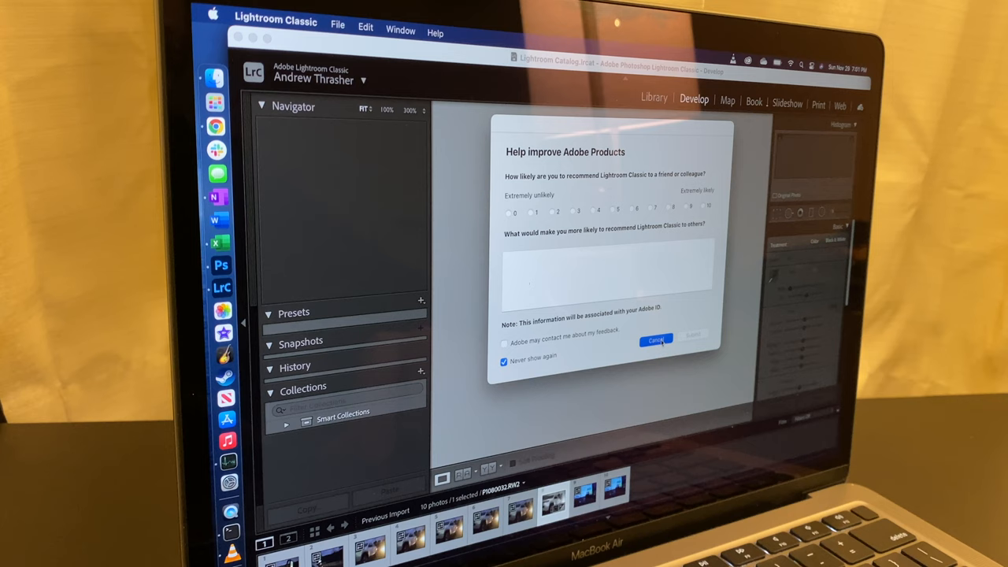
pyautogui.click(657, 340)
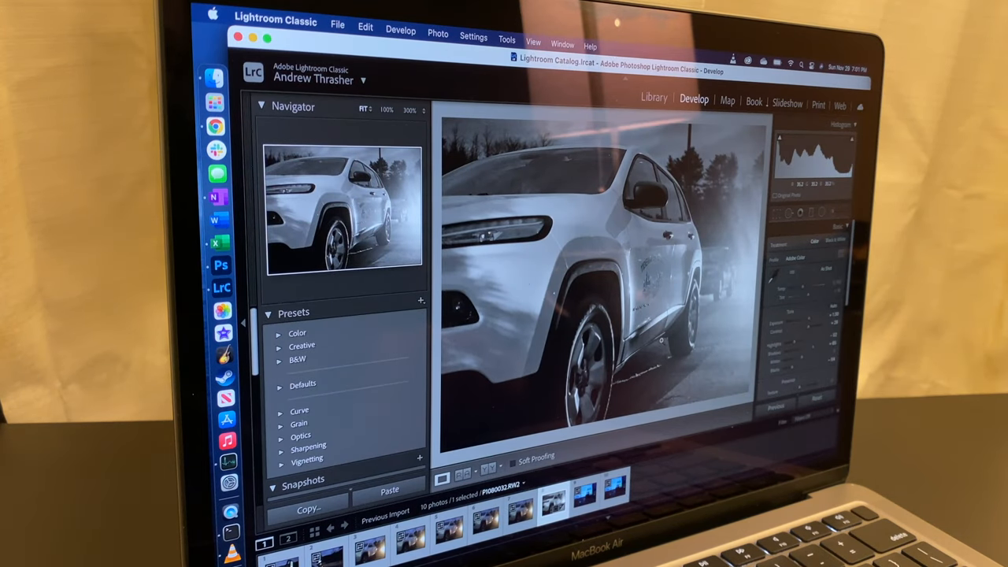
pyautogui.click(518, 511)
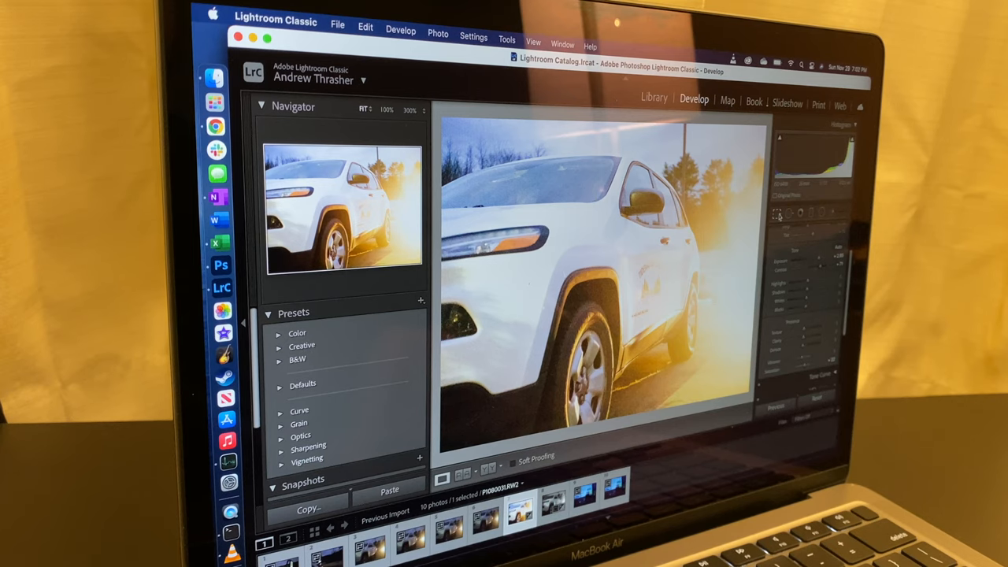
pyautogui.click(776, 213)
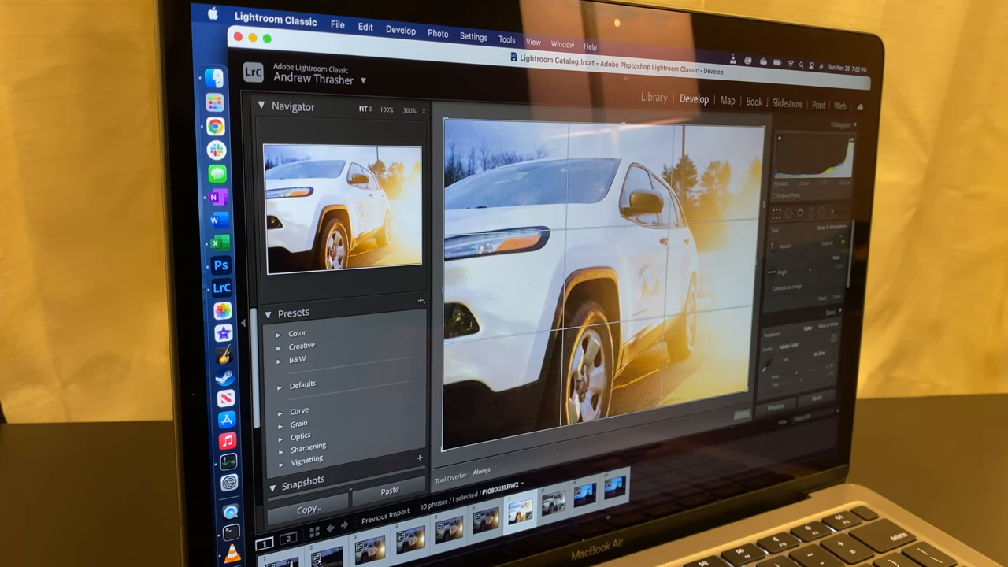